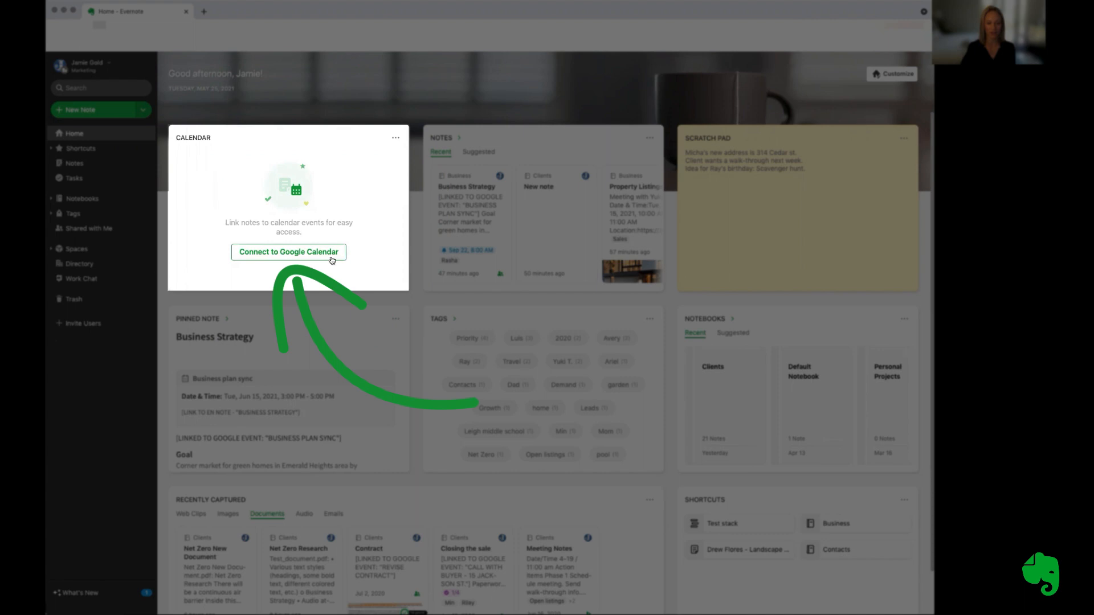
Step: Begin connecting the Home calendar widget to Google Calendar
{"action": "left_click", "coordinate": [288, 252]}
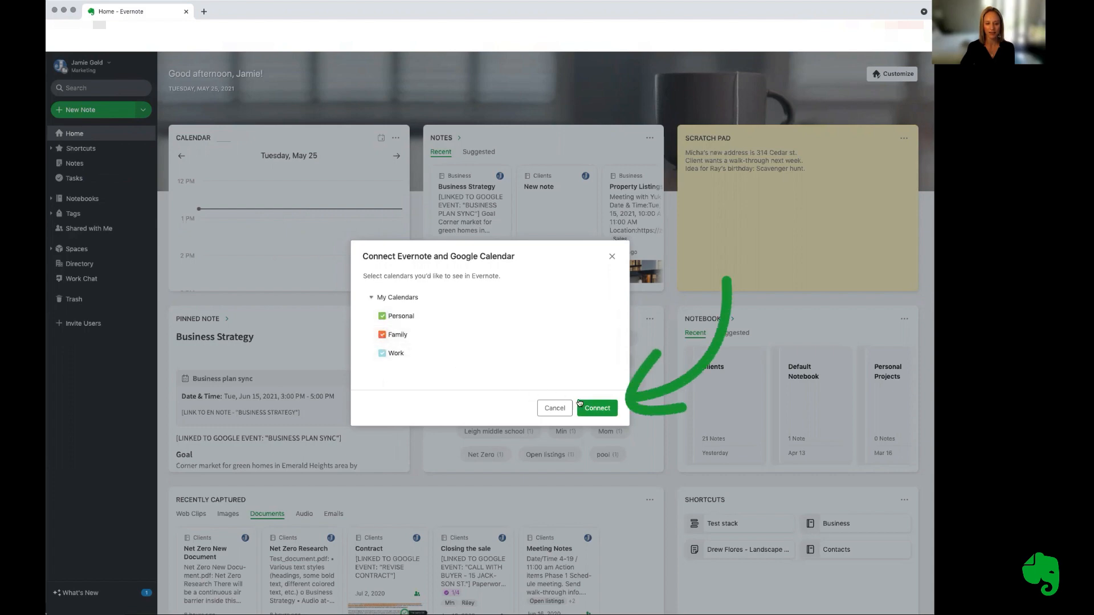
Step: Connect the Personal, Family and Work calendars to the Home calendar widget
{"action": "left_click", "coordinate": [597, 408]}
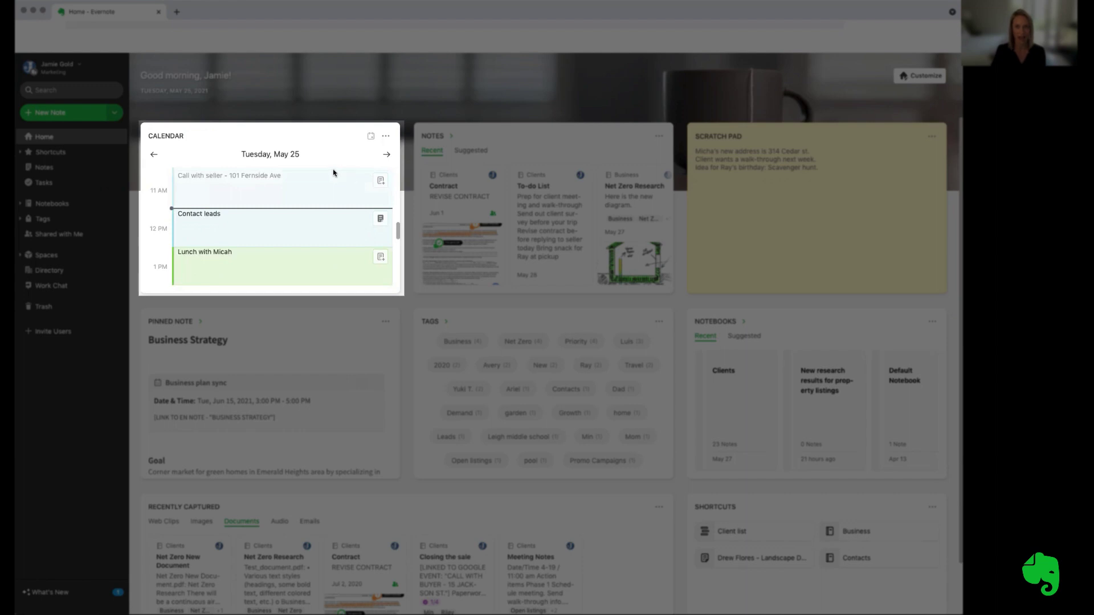
Step: Switch the Calendar widget to list view of Tuesday's synced events
{"action": "left_click", "coordinate": [369, 134]}
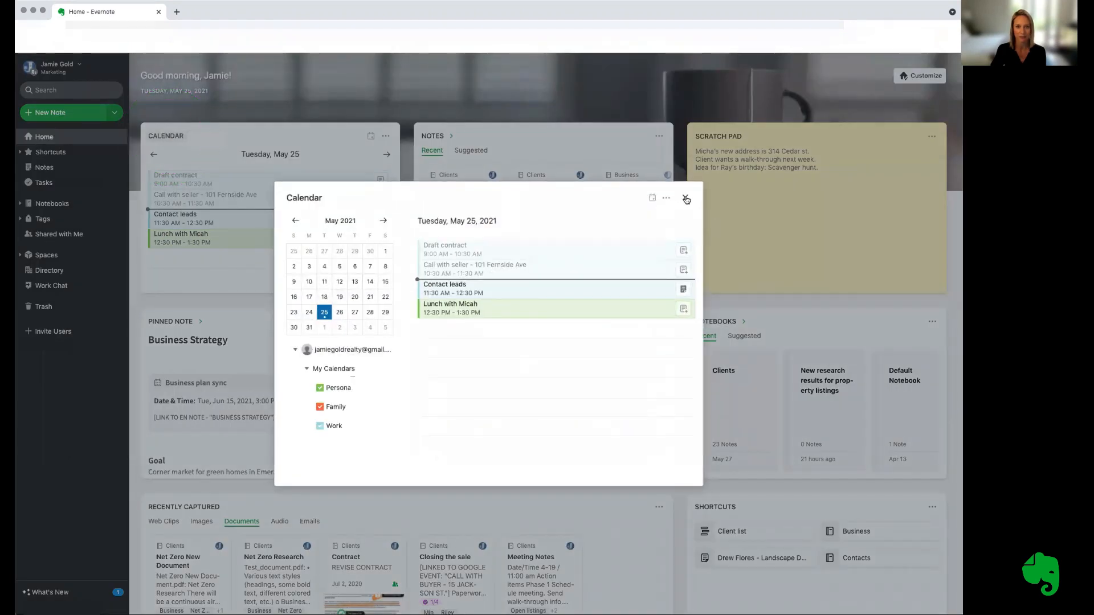
Step: Close the full Calendar popup and return to Home
{"action": "left_click", "coordinate": [921, 75]}
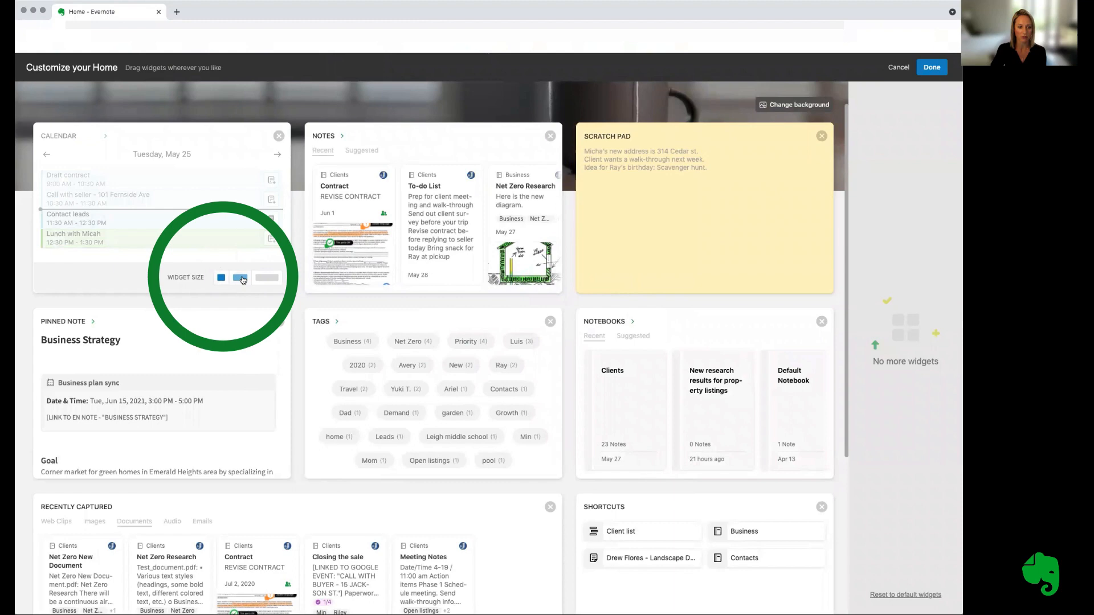